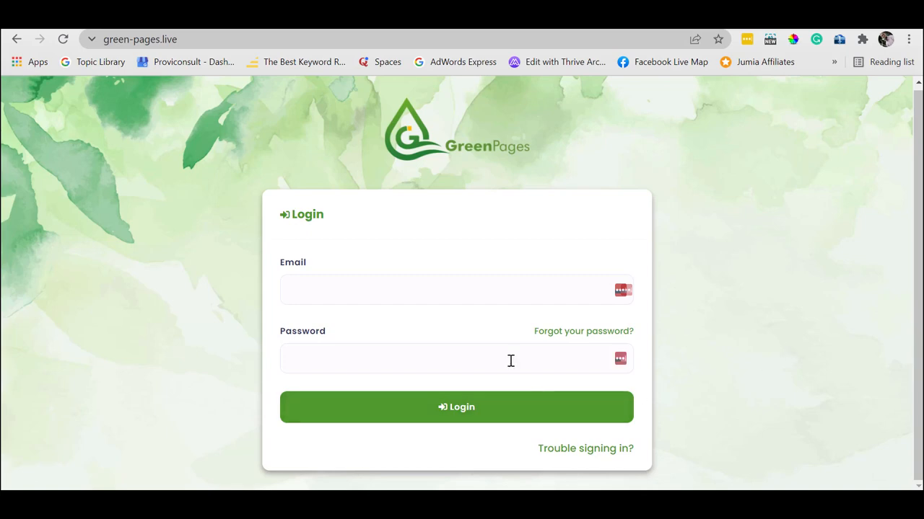
Enter the account password and log in to reach the templates gallery.
left_click(456, 358)
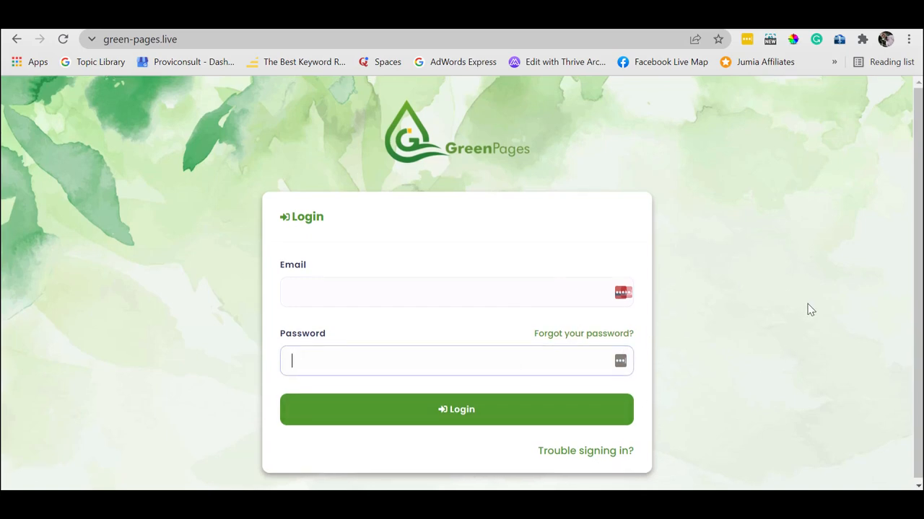
left_click(456, 409)
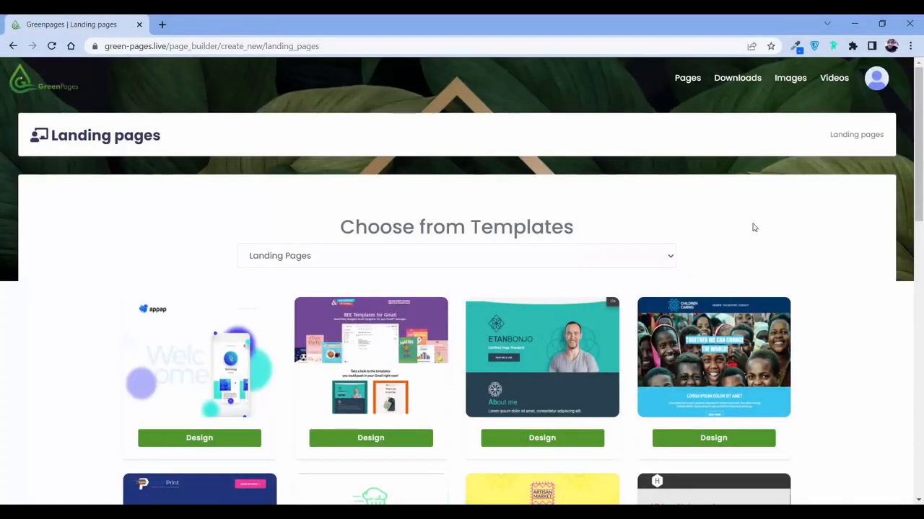
mouse_move(695, 239)
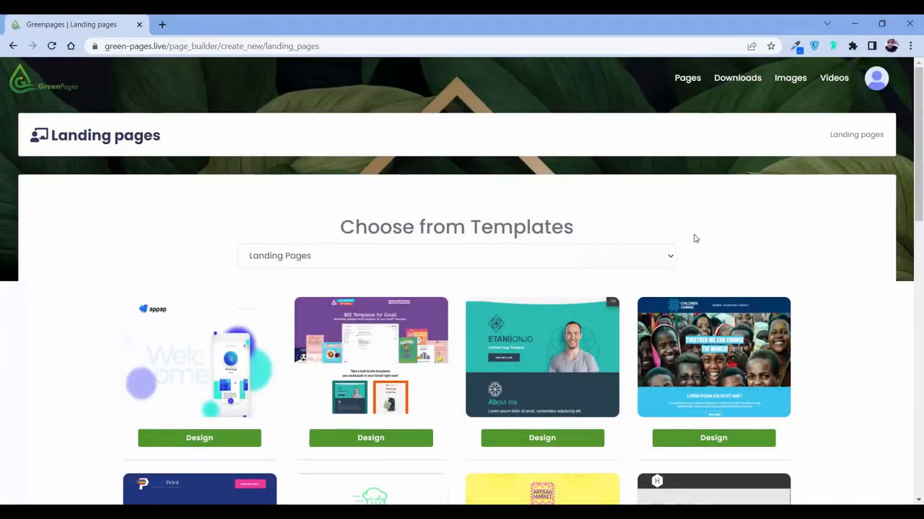
left_click(456, 255)
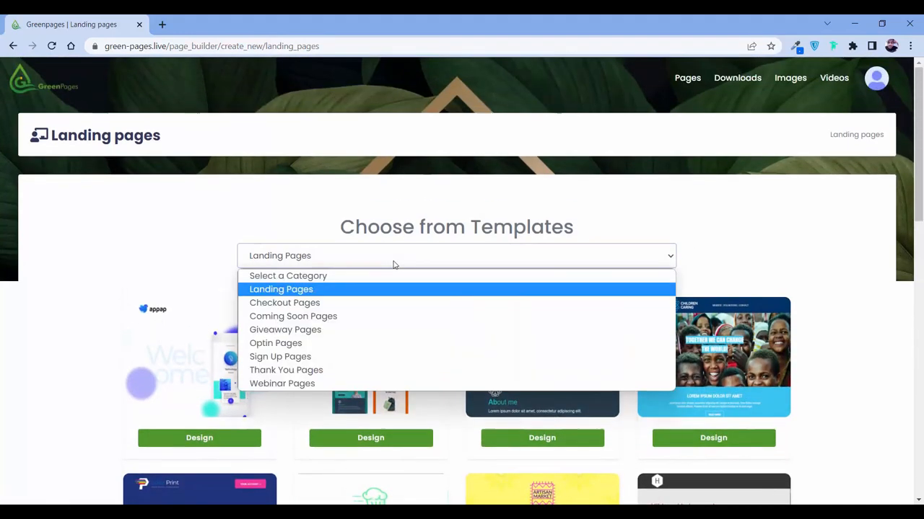
mouse_move(392, 357)
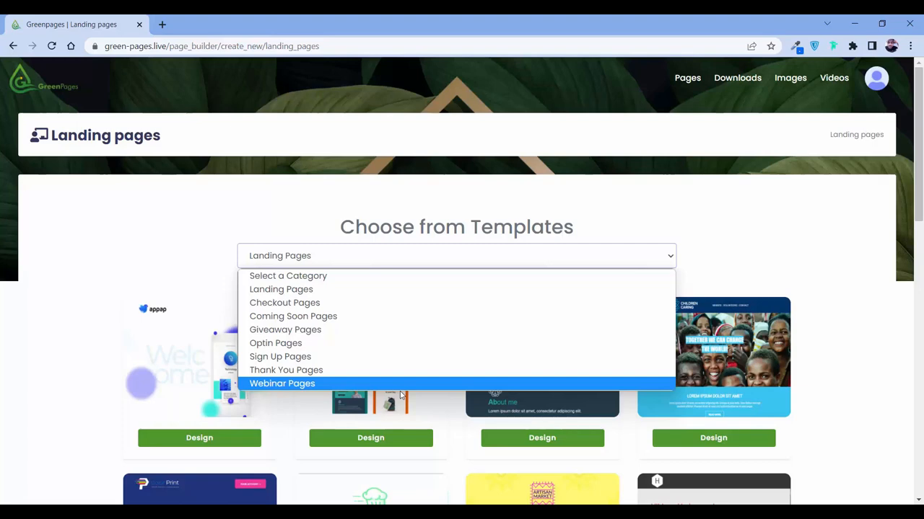
mouse_move(332, 290)
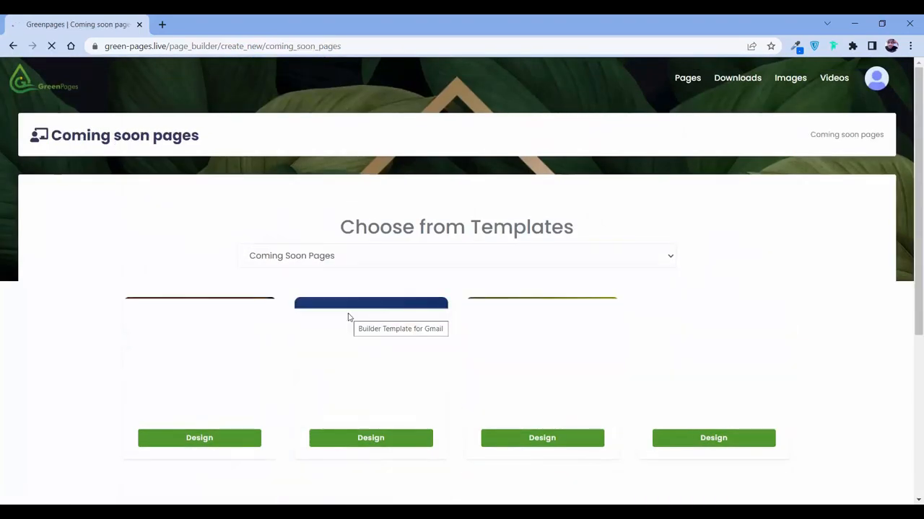
left_click(456, 255)
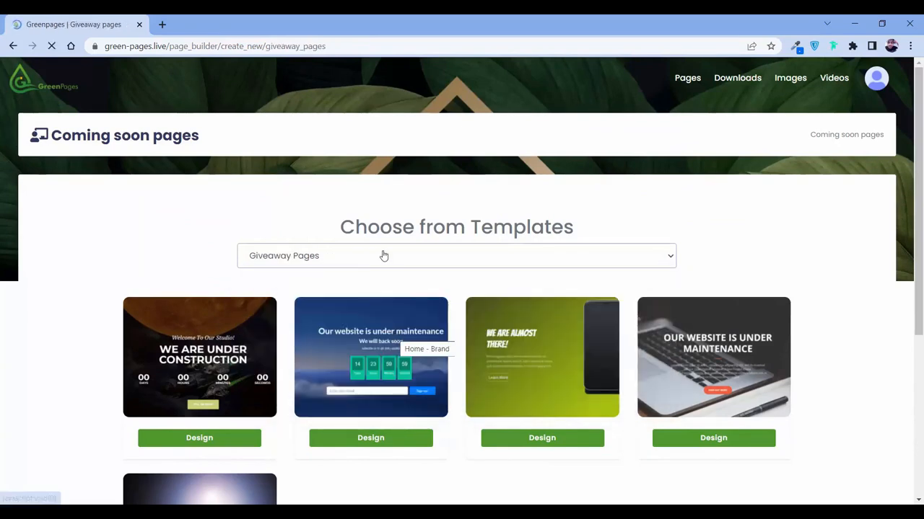
left_click(456, 255)
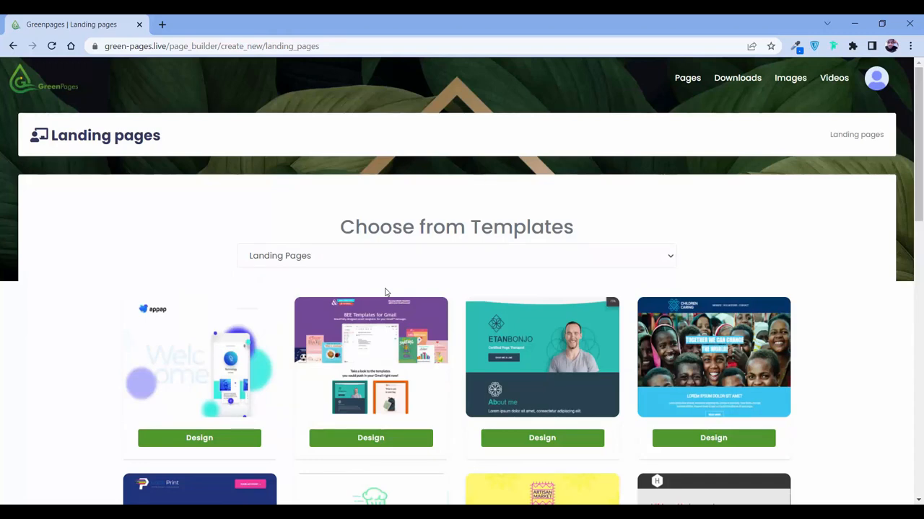
mouse_move(403, 322)
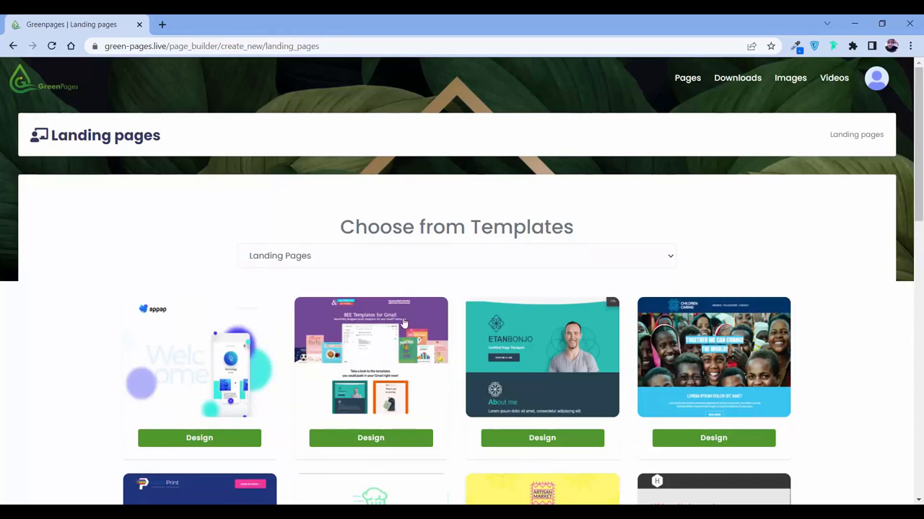
Start designing ETANBONJO, try replacing its portrait photo, then cancel the file picker.
left_click(542, 438)
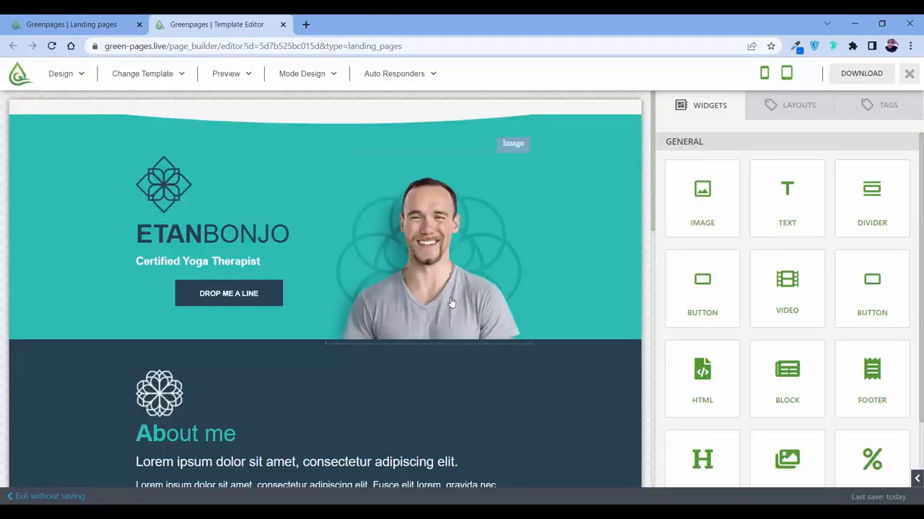
left_click(428, 247)
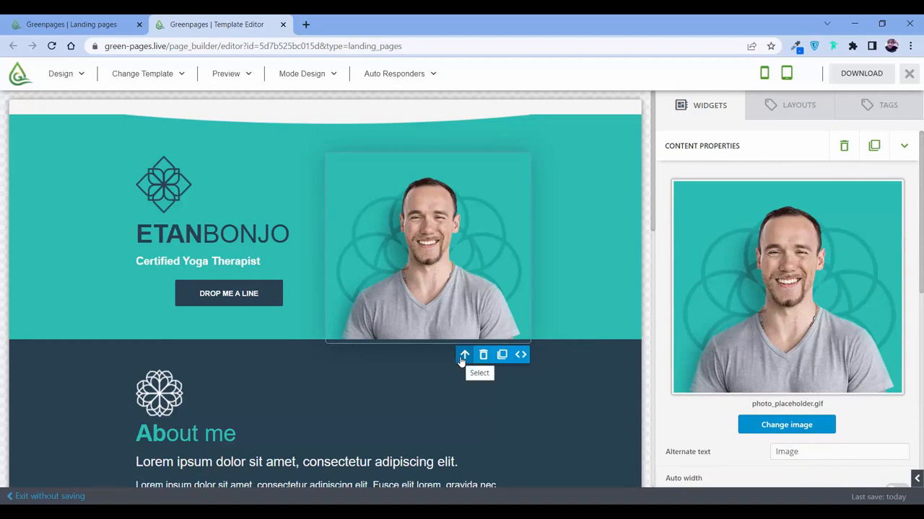
left_click(787, 424)
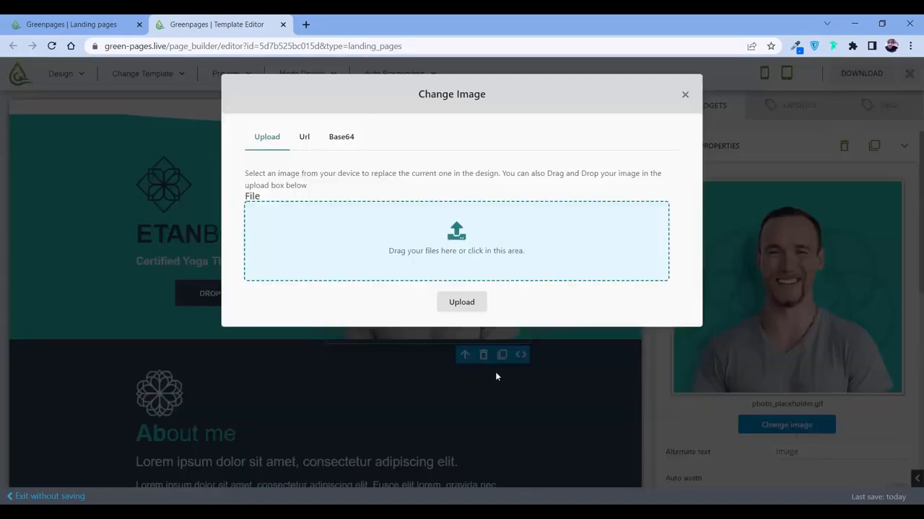
left_click(456, 240)
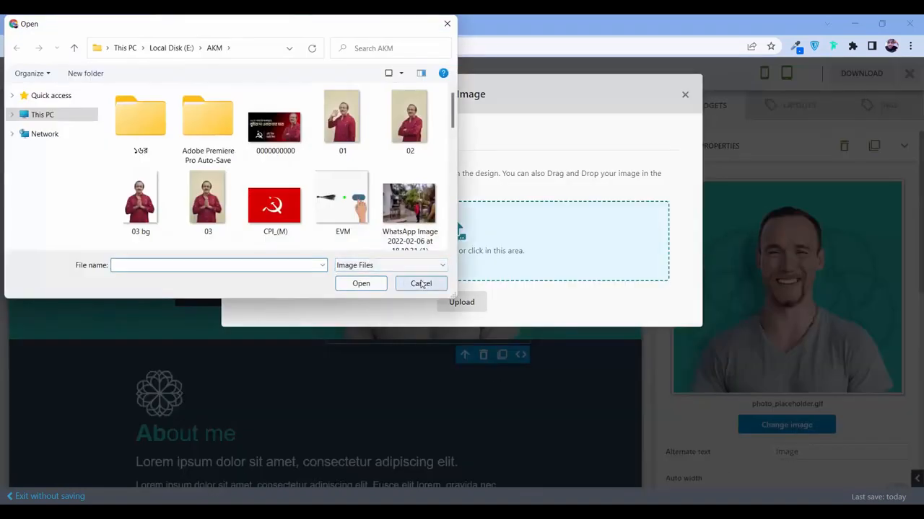
left_click(421, 283)
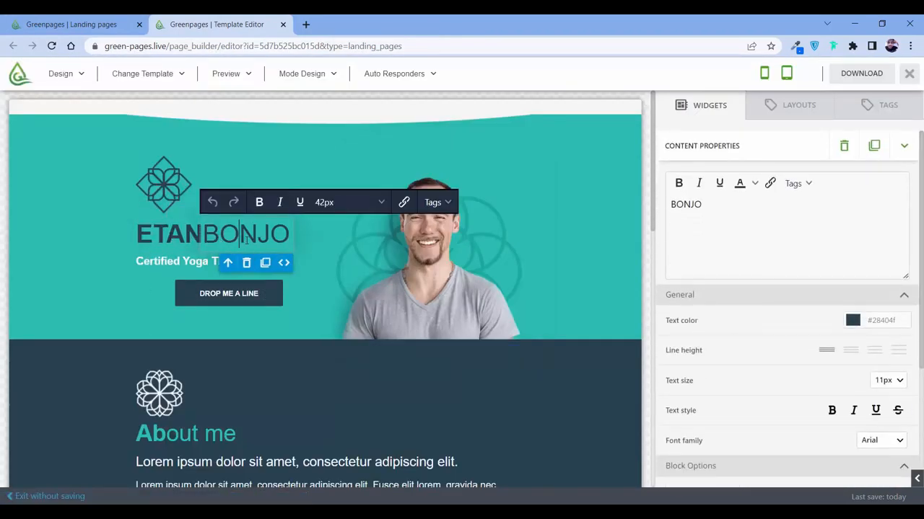
Insert 'hello' into the heading and 'llo There' in another block, then browse the Widgets list.
type("hello")
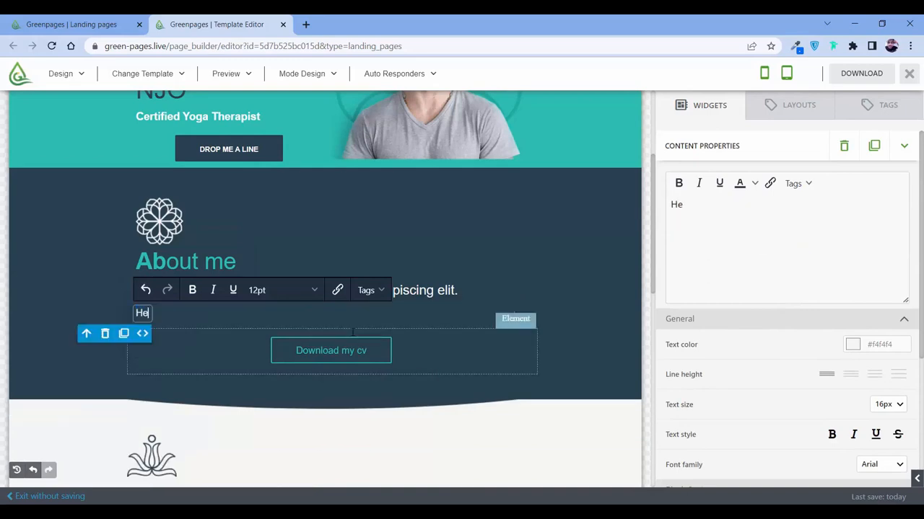
type("llo There")
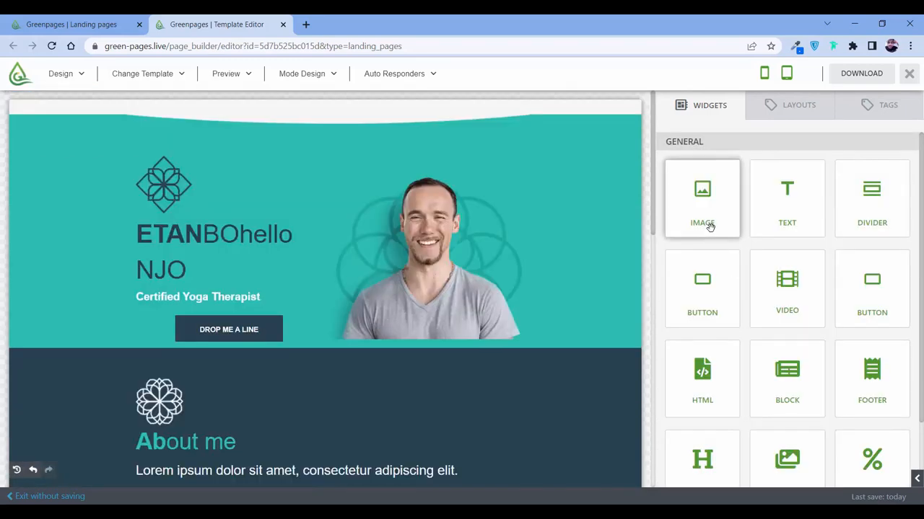
scroll("down", 3)
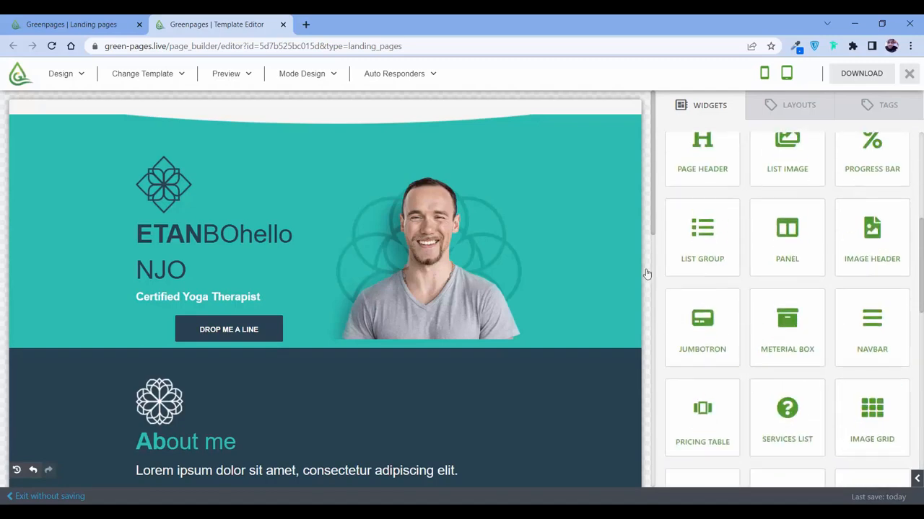
scroll("down", 3)
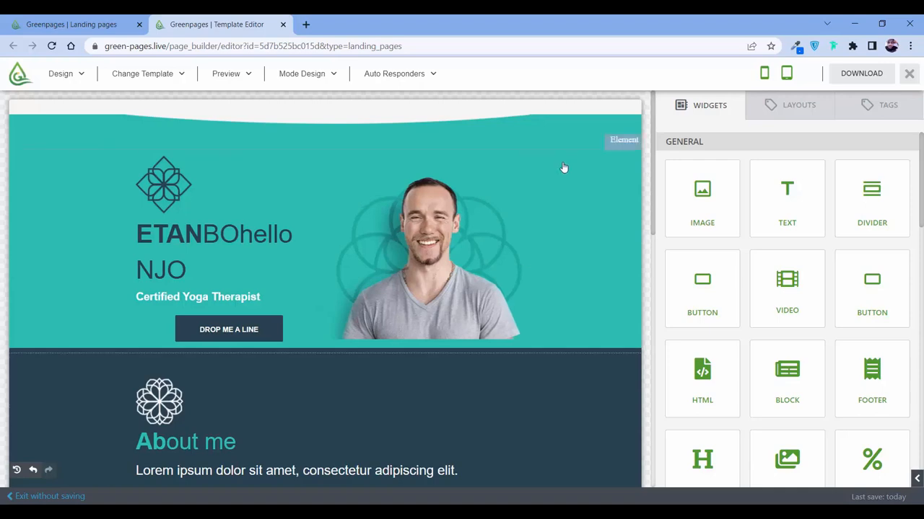
Select the teal banner and preview the page at phone, tablet and desktop widths.
left_click(142, 73)
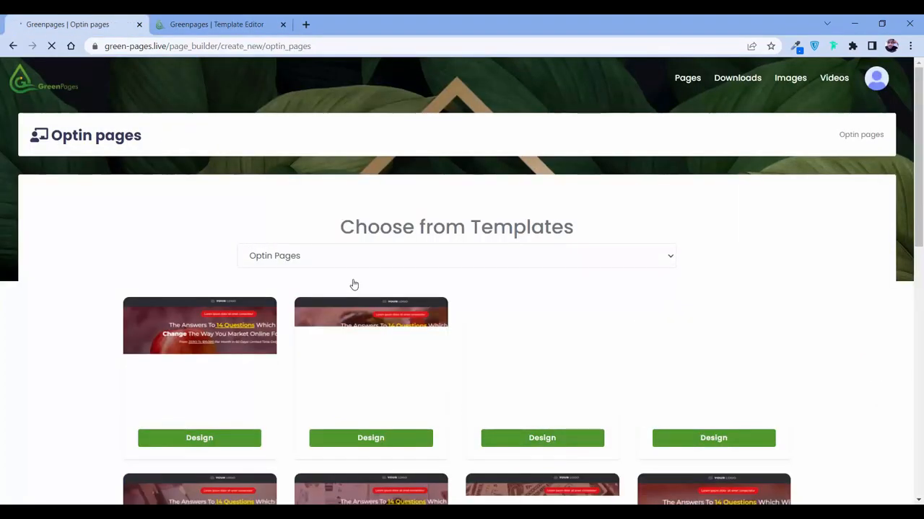
left_click(199, 438)
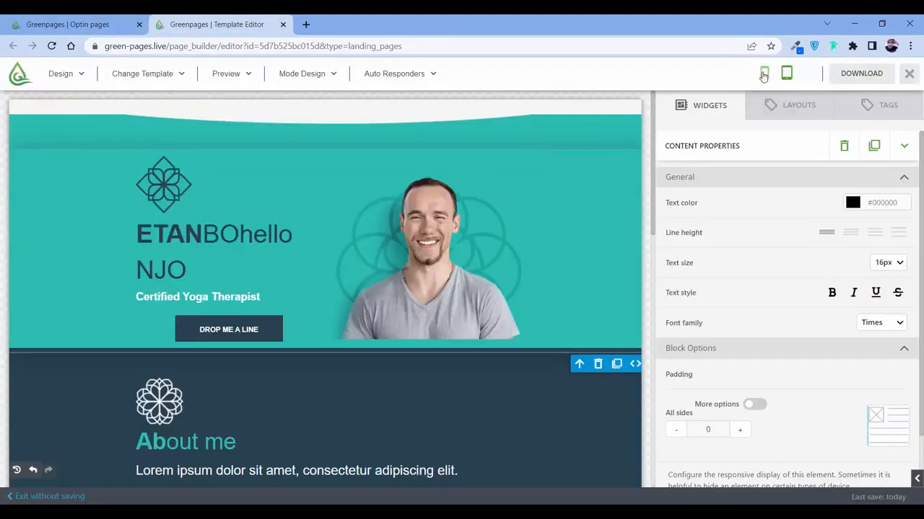
left_click(786, 73)
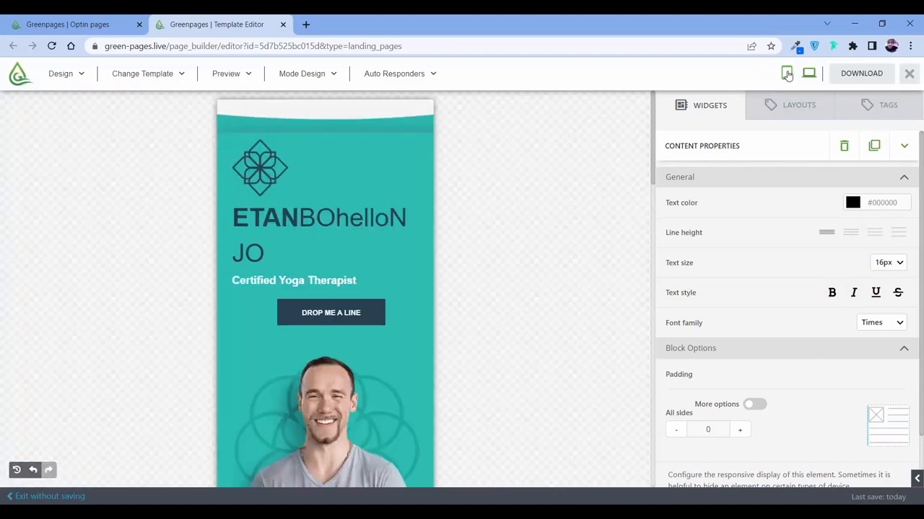
left_click(808, 73)
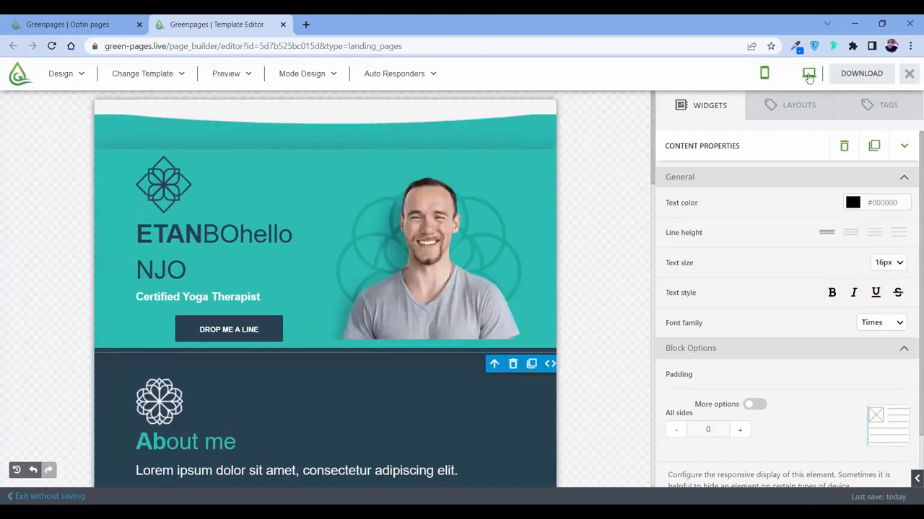
left_click(786, 72)
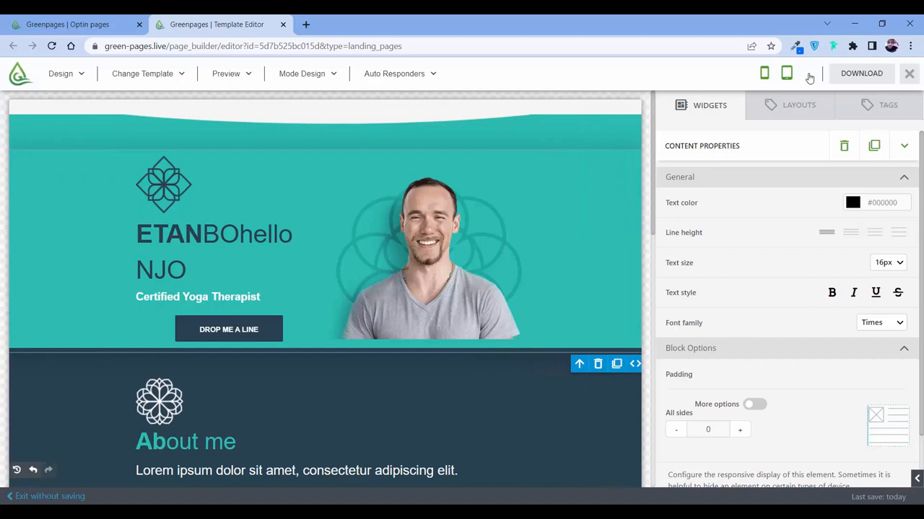
mouse_move(459, 170)
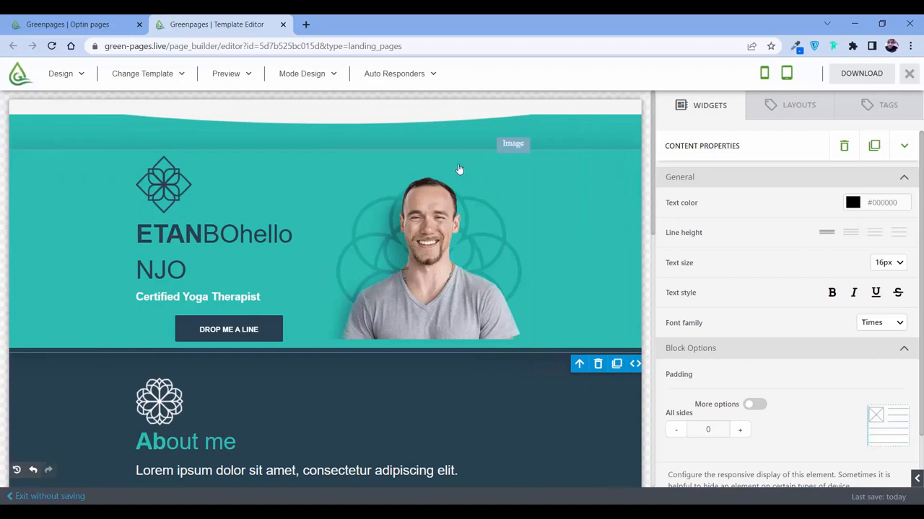
left_click(394, 73)
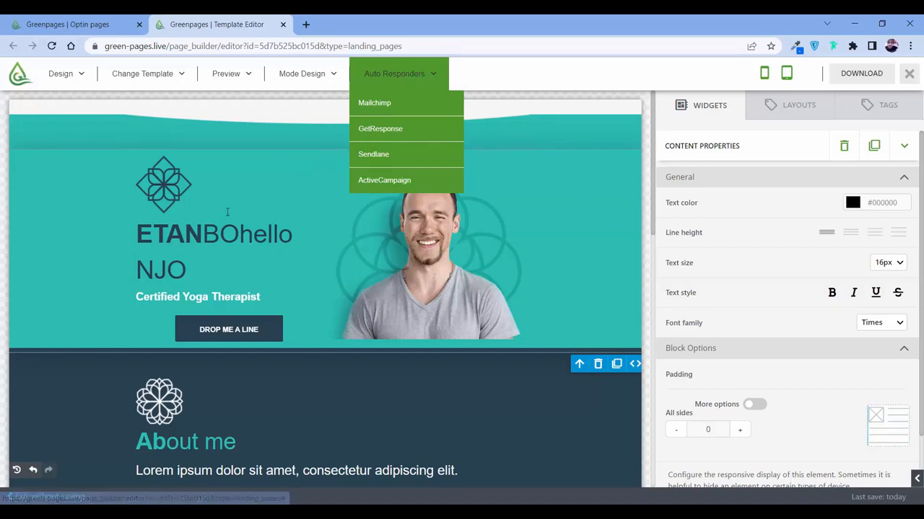
mouse_move(248, 245)
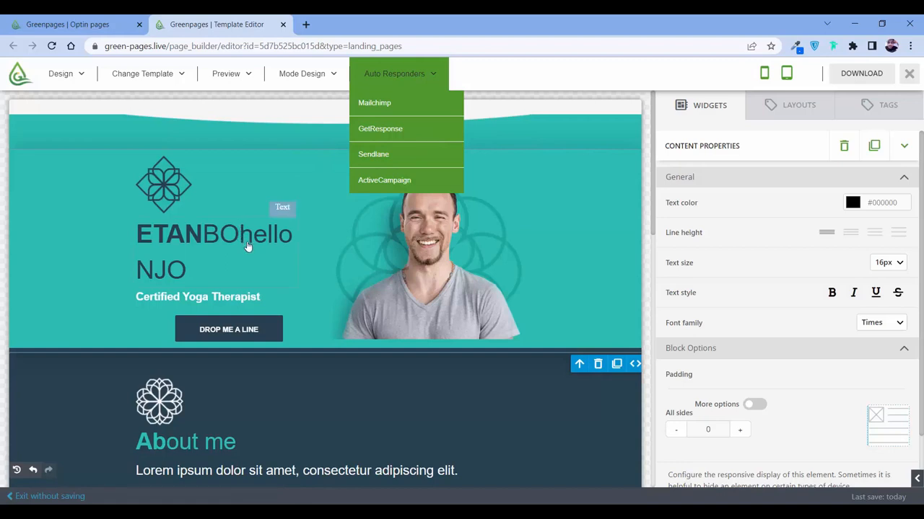
mouse_move(860, 73)
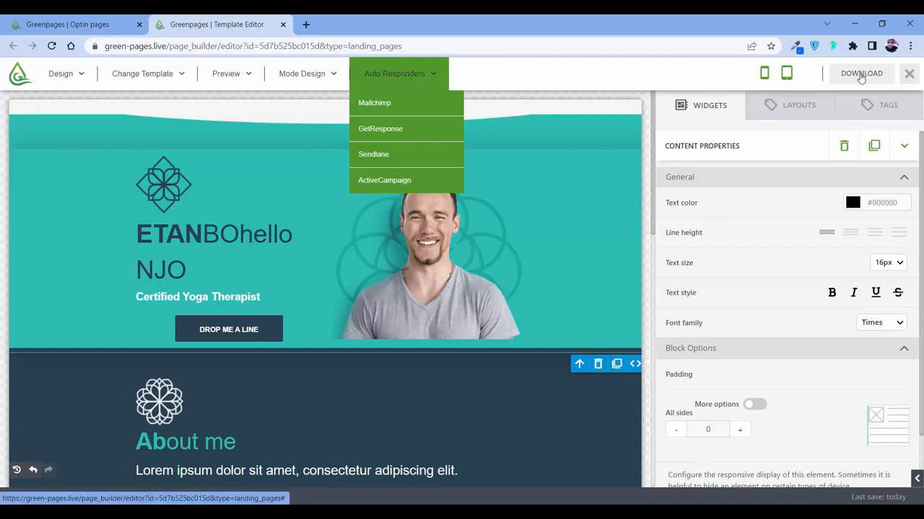
Switch to the Greenpages | Optin pages browser tab to reach the template gallery.
left_click(67, 24)
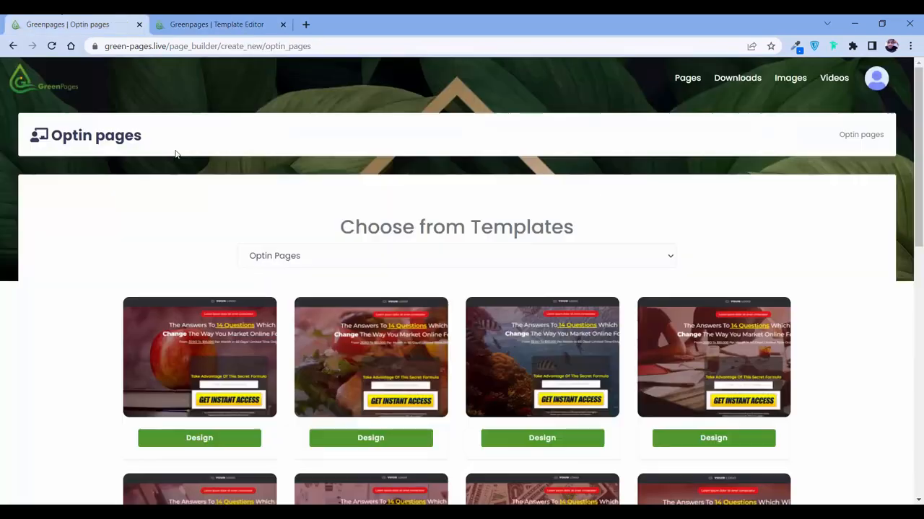
Go to the Images search page, then on to the Videos search page.
left_click(789, 77)
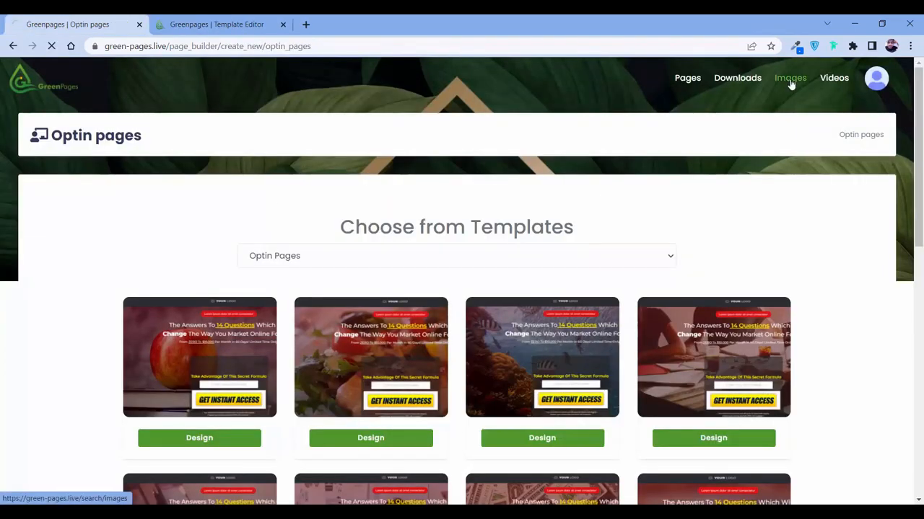
left_click(790, 78)
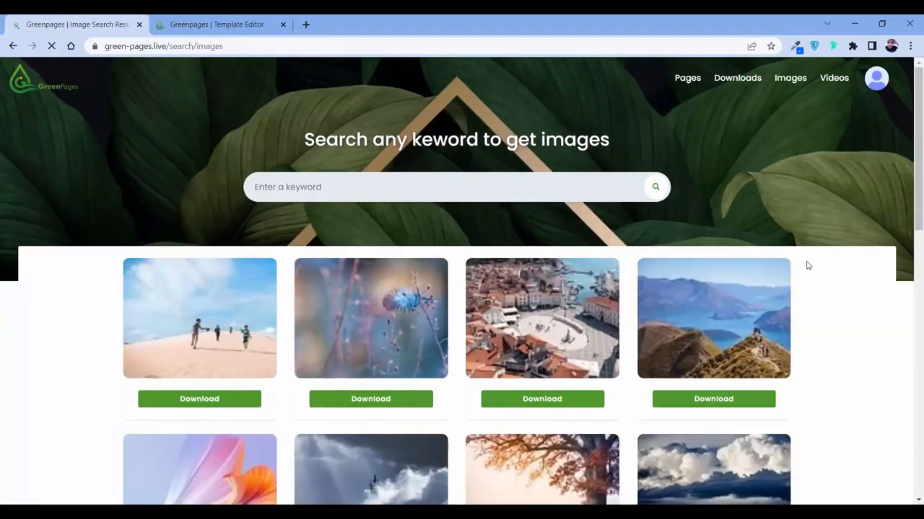
mouse_move(690, 299)
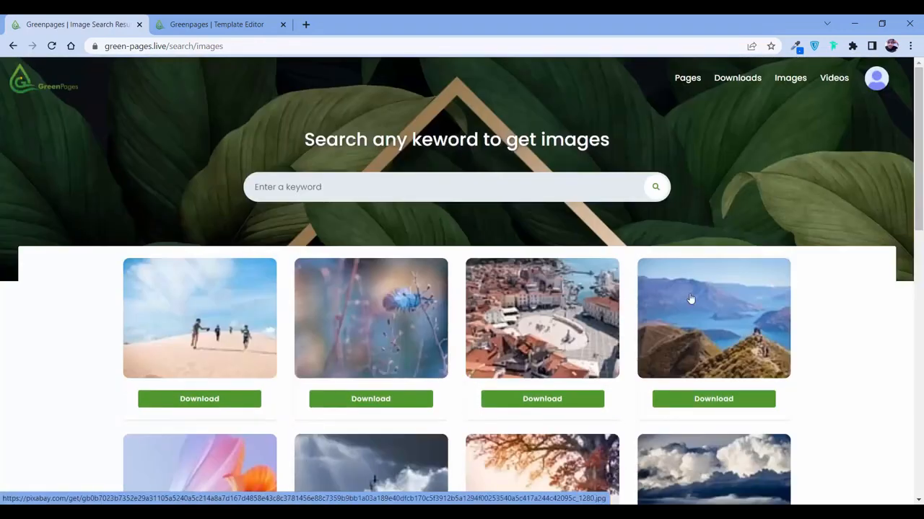
left_click(833, 78)
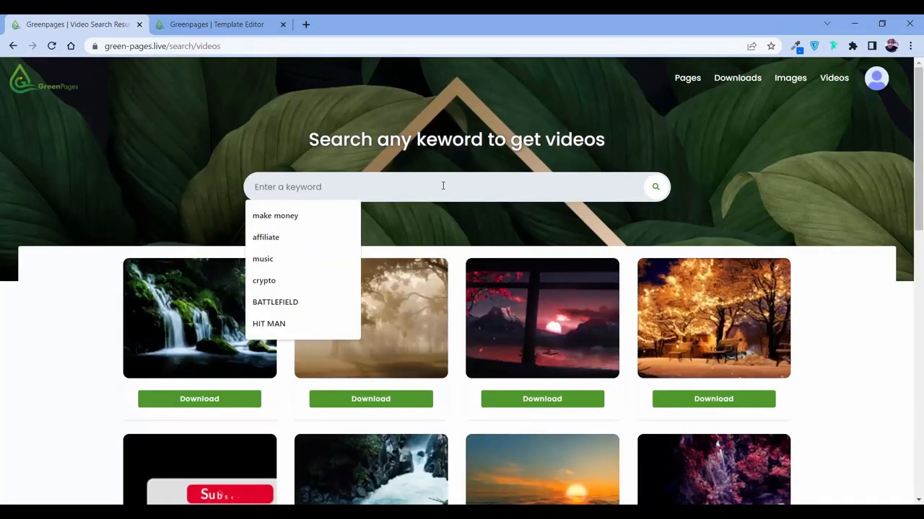
Search stock videos for 'cat' and play the first result in a new tab.
type("cat")
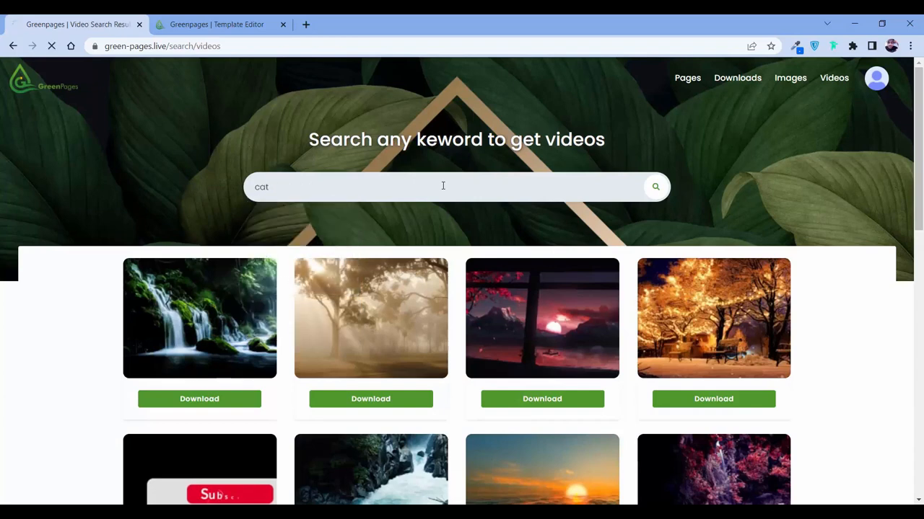
left_click(654, 187)
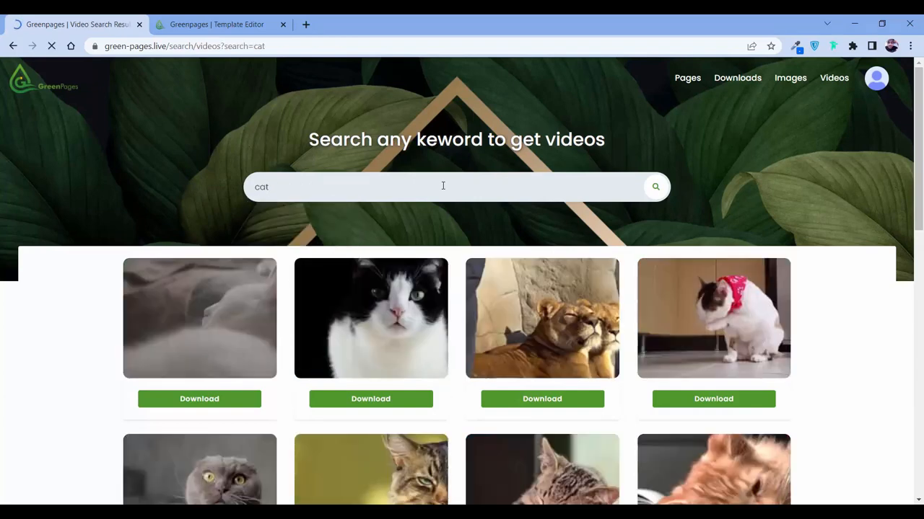
scroll("down", 3)
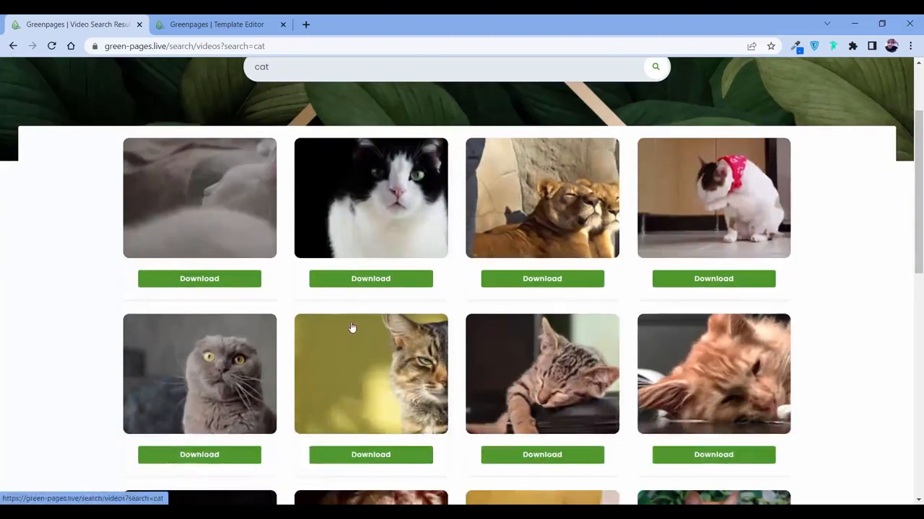
left_click(199, 198)
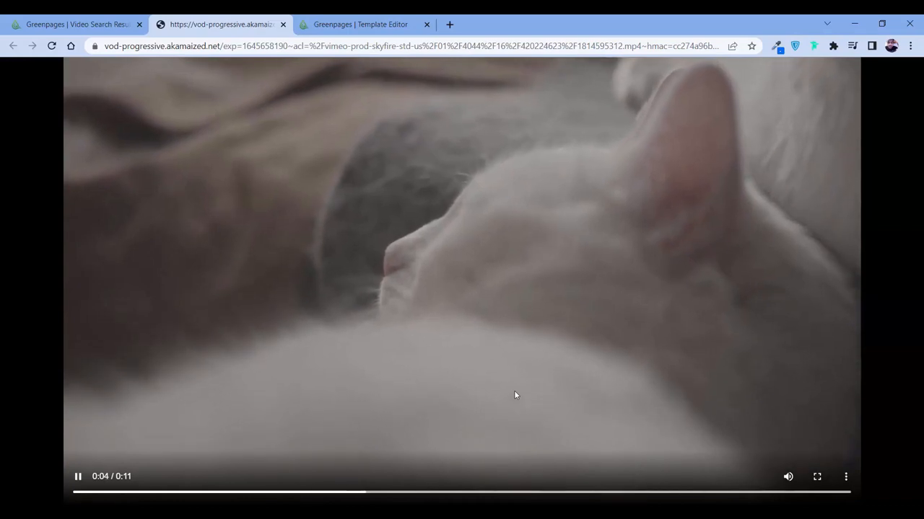
mouse_move(487, 301)
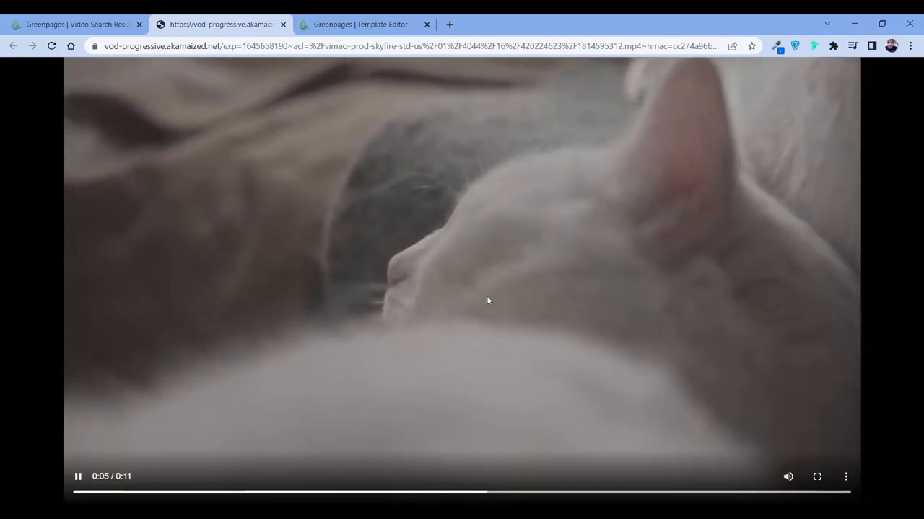
Return to the results, go to Images and enter 'dog' in the search box.
left_click(76, 24)
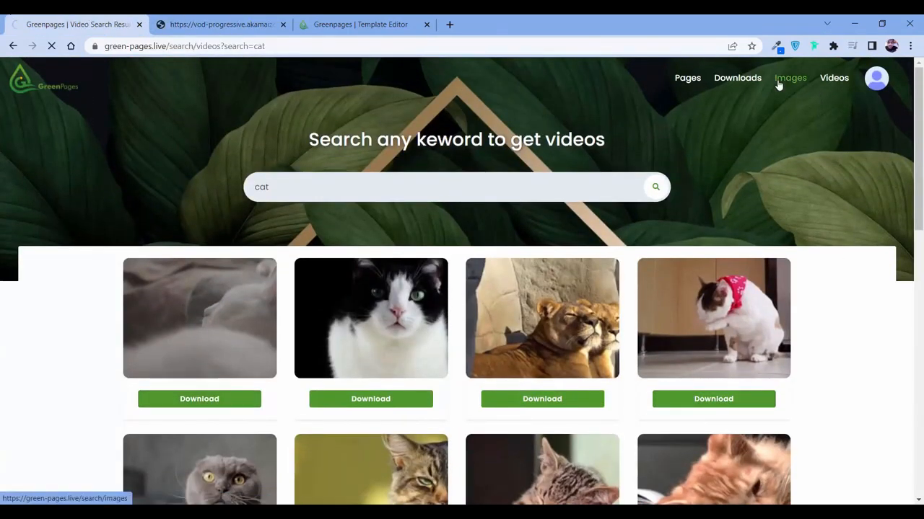
left_click(790, 77)
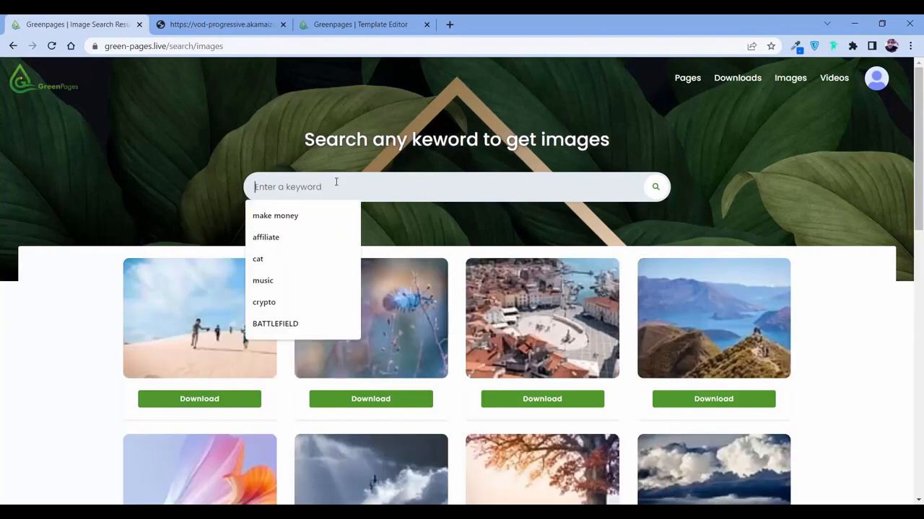
type("dog")
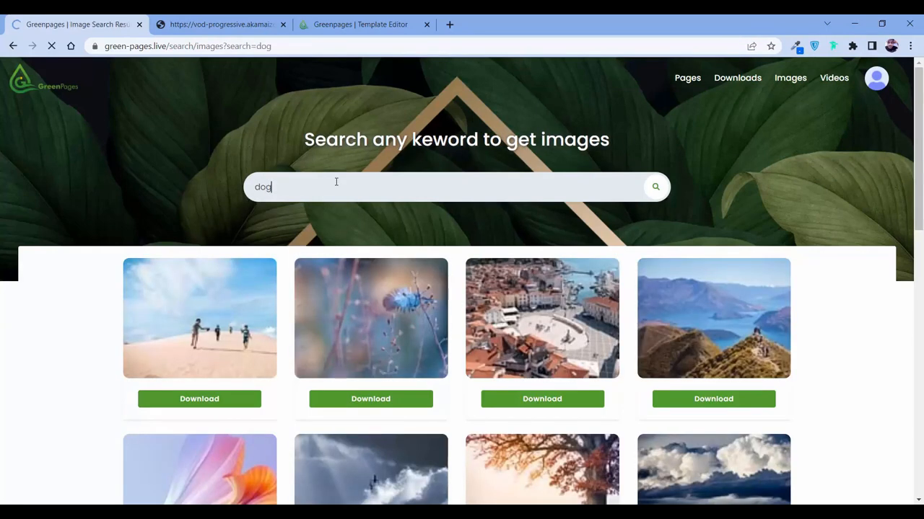